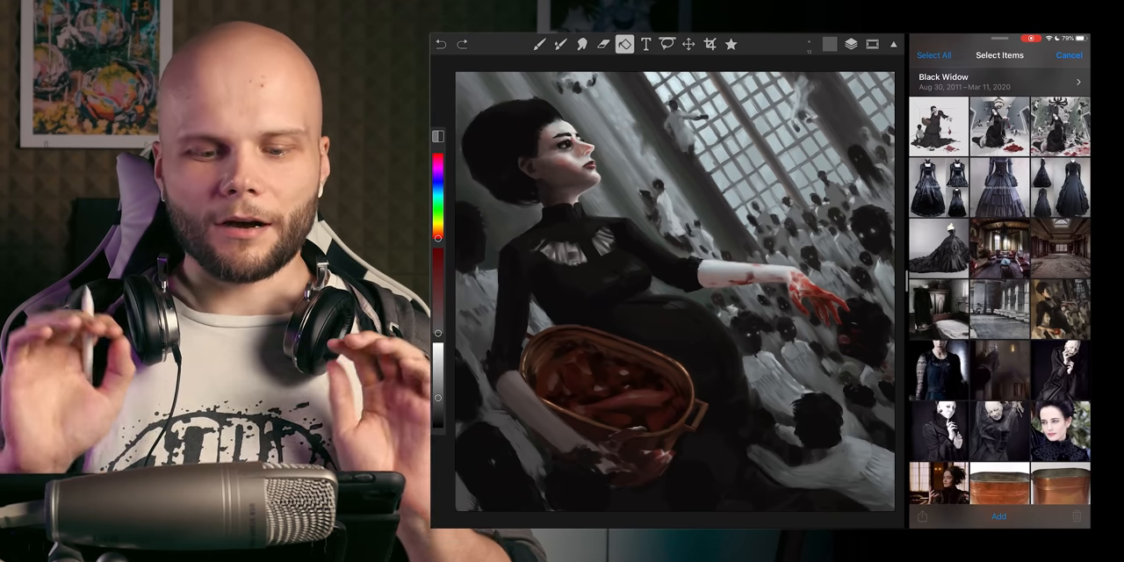
# Step: Scroll through the Black Widow reference album beside the painting
pyautogui.scroll(-3)
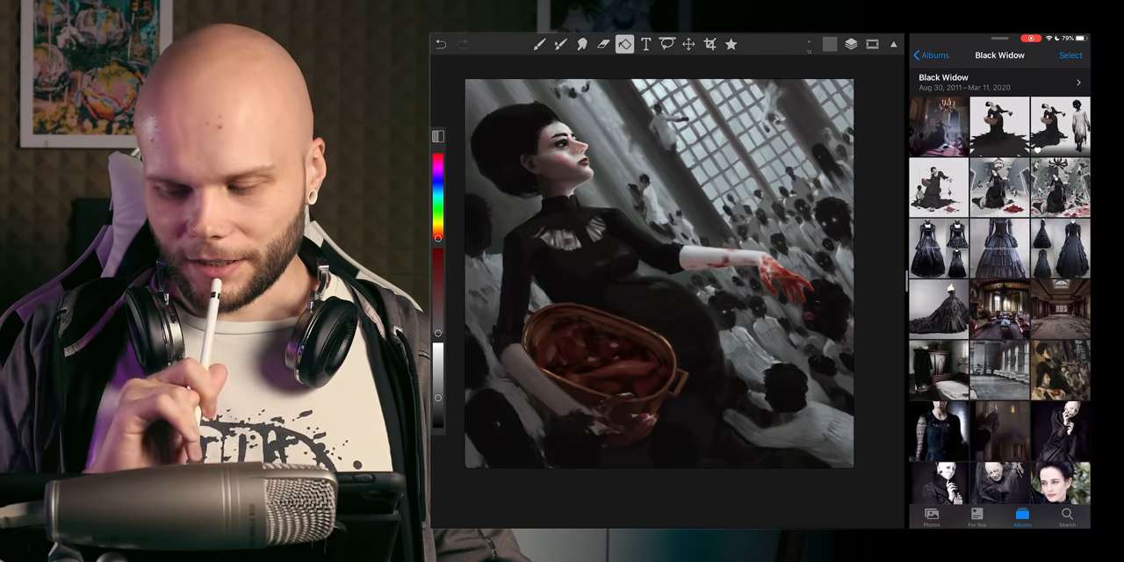
# Step: Bring up the candlelit ballroom illustration full size beside the painting
pyautogui.scroll(-3)
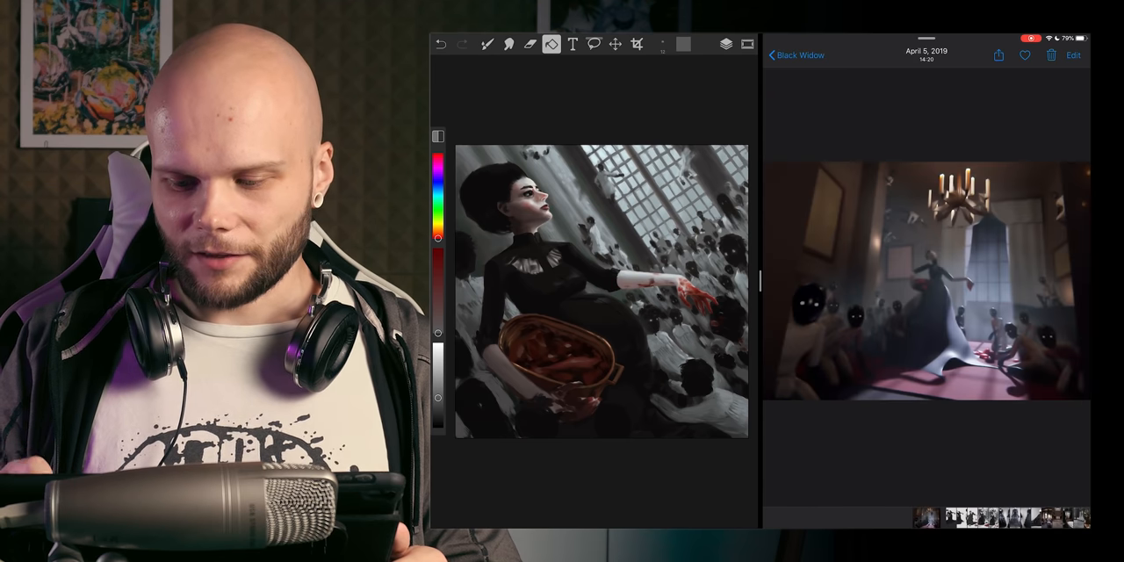
# Step: Show the foggy gothic tower reference and undo the grey test stroke on the arm
pyautogui.click(793, 55)
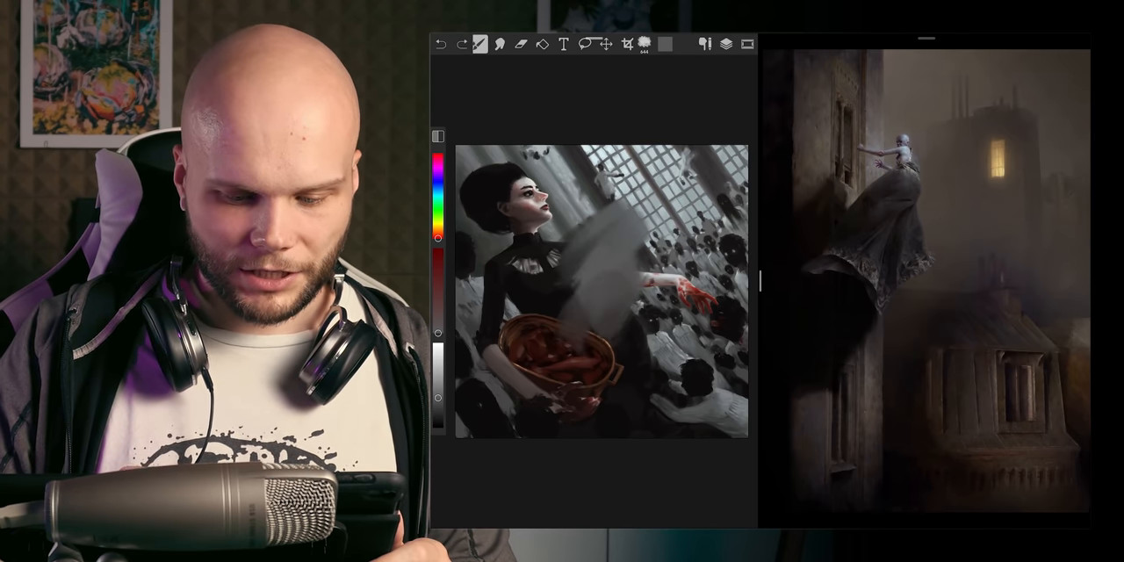
pyautogui.click(438, 44)
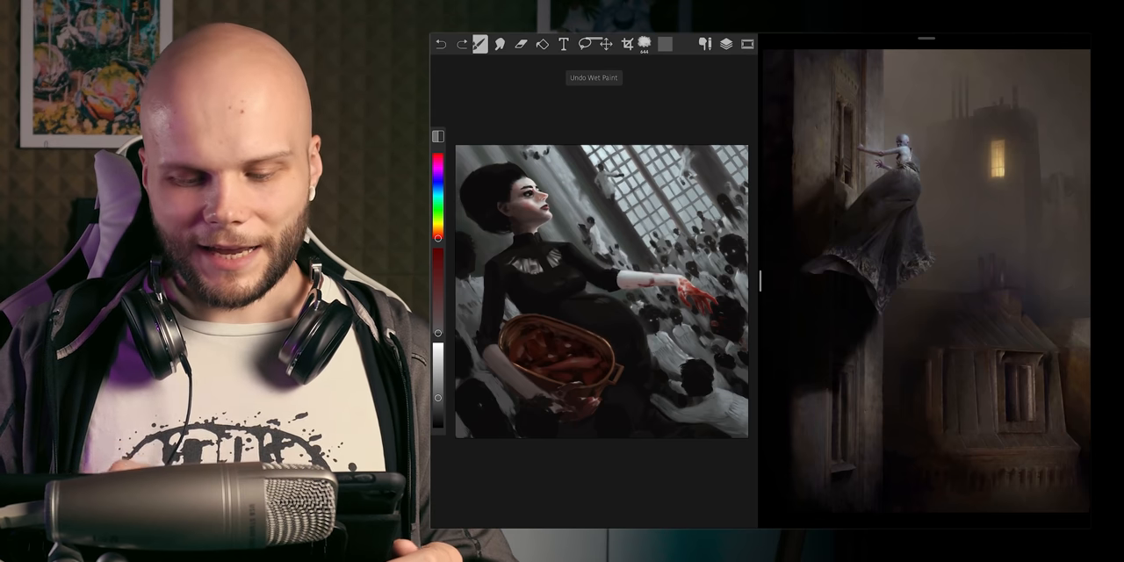